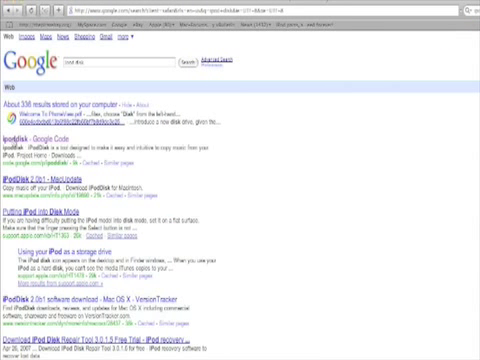
- Open the 'iPodDisk - Google Code' project page from the Google results
left_click(38, 138)
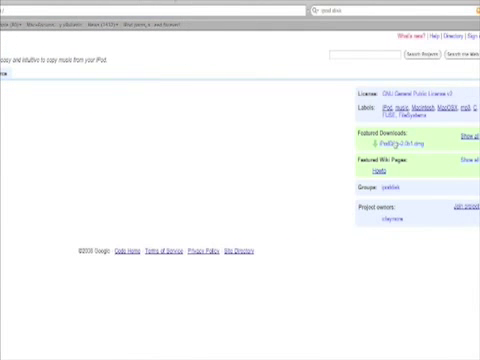
- Download the featured iPodDisk package and copy the app into Applications
left_click(380, 134)
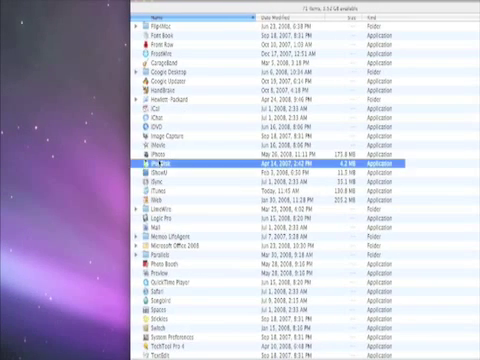
- Launch iPodDisk from Applications and acknowledge its alert with OK
double_click(160, 160)
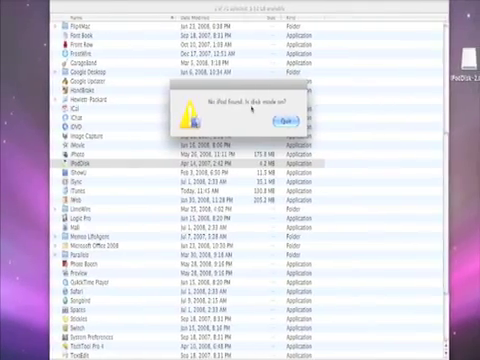
left_click(284, 120)
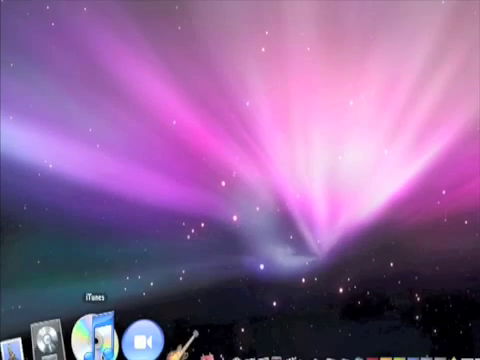
- Launch iTunes from the Dock and browse down the Music library
left_click(92, 332)
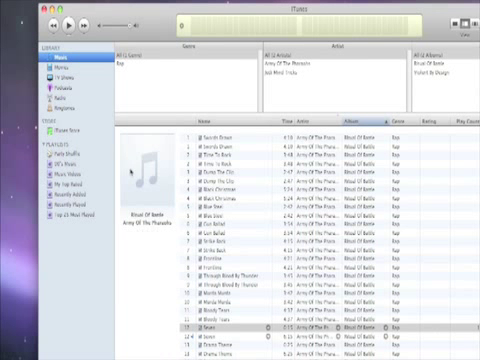
scroll("down", 3)
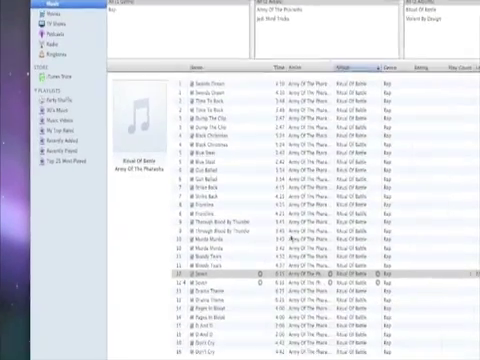